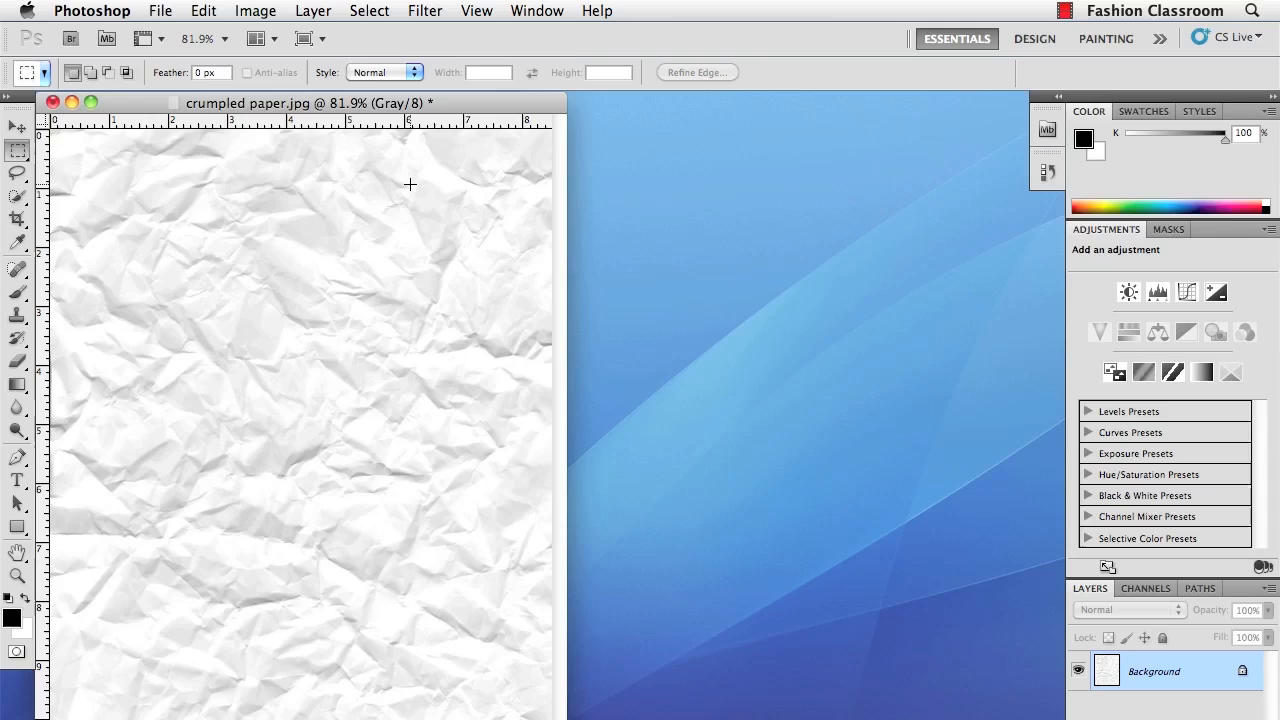
Preview a Threshold adjustment on the crumpled paper scan, raising the level to 191.
{"action": "left_click", "coordinate": [255, 11]}
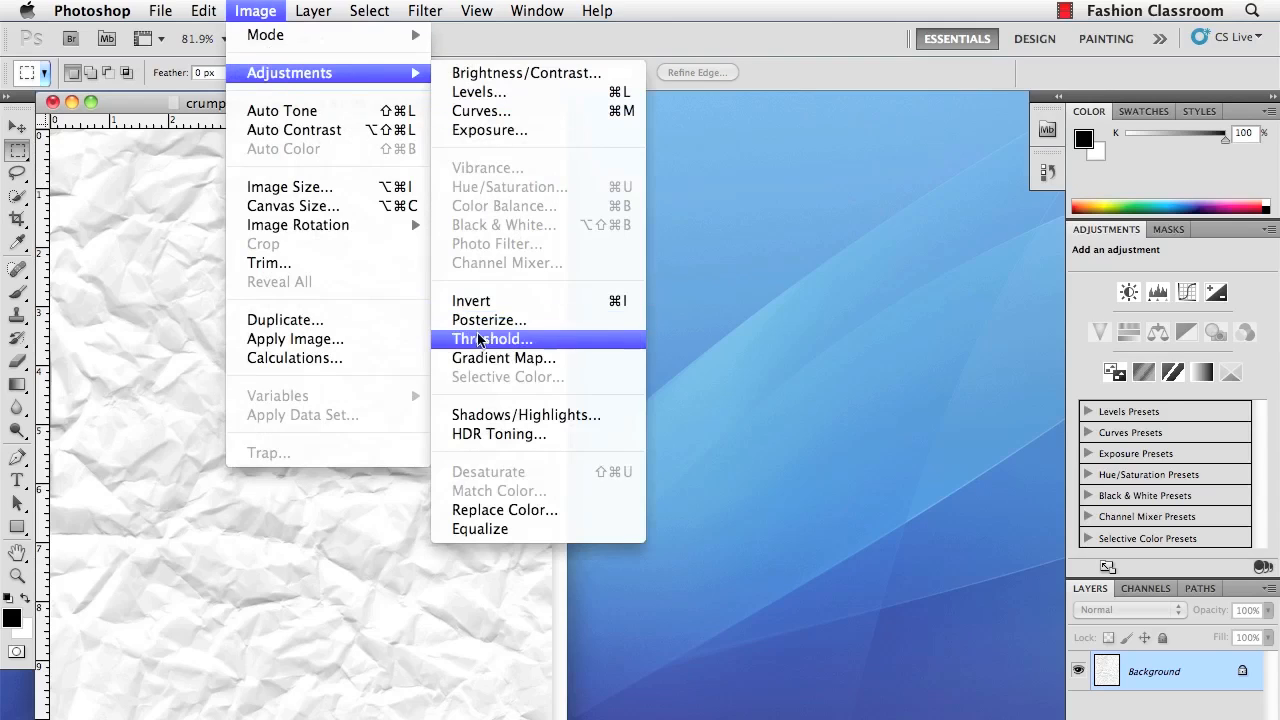
{"action": "left_click", "coordinate": [490, 339]}
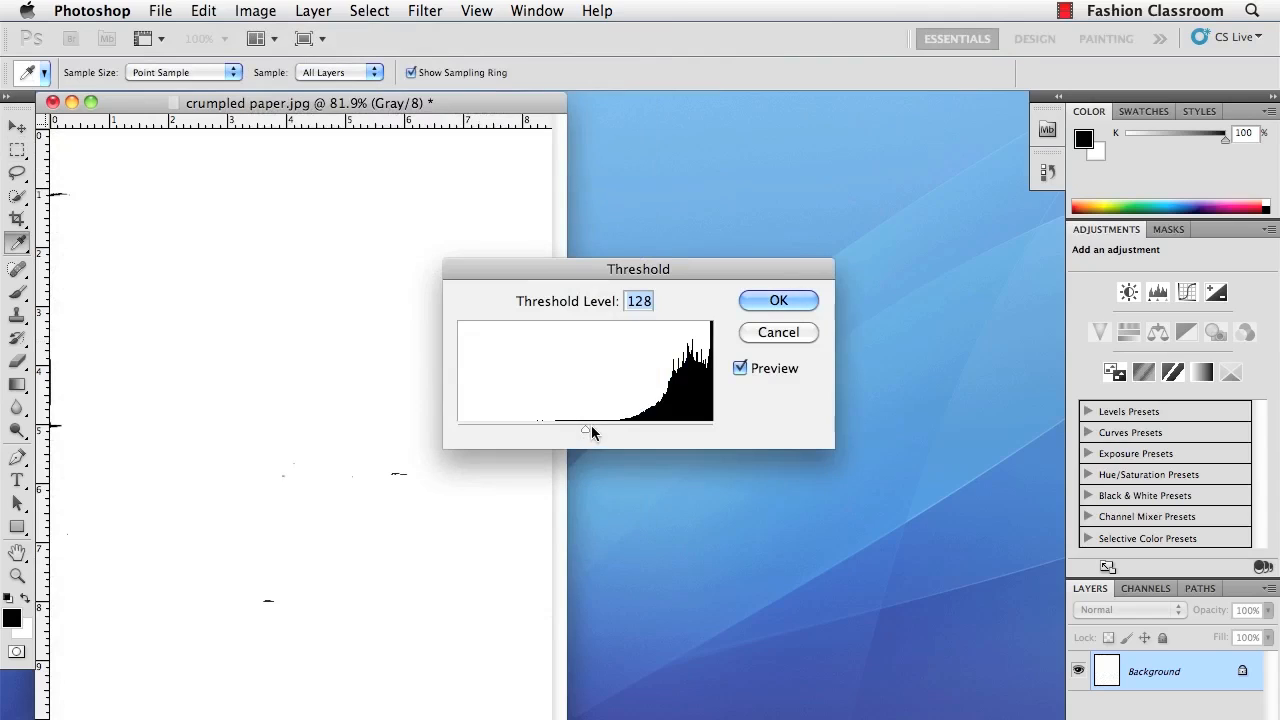
{"action": "left_click_drag", "start_coordinate": [585, 429], "coordinate": [600, 429]}
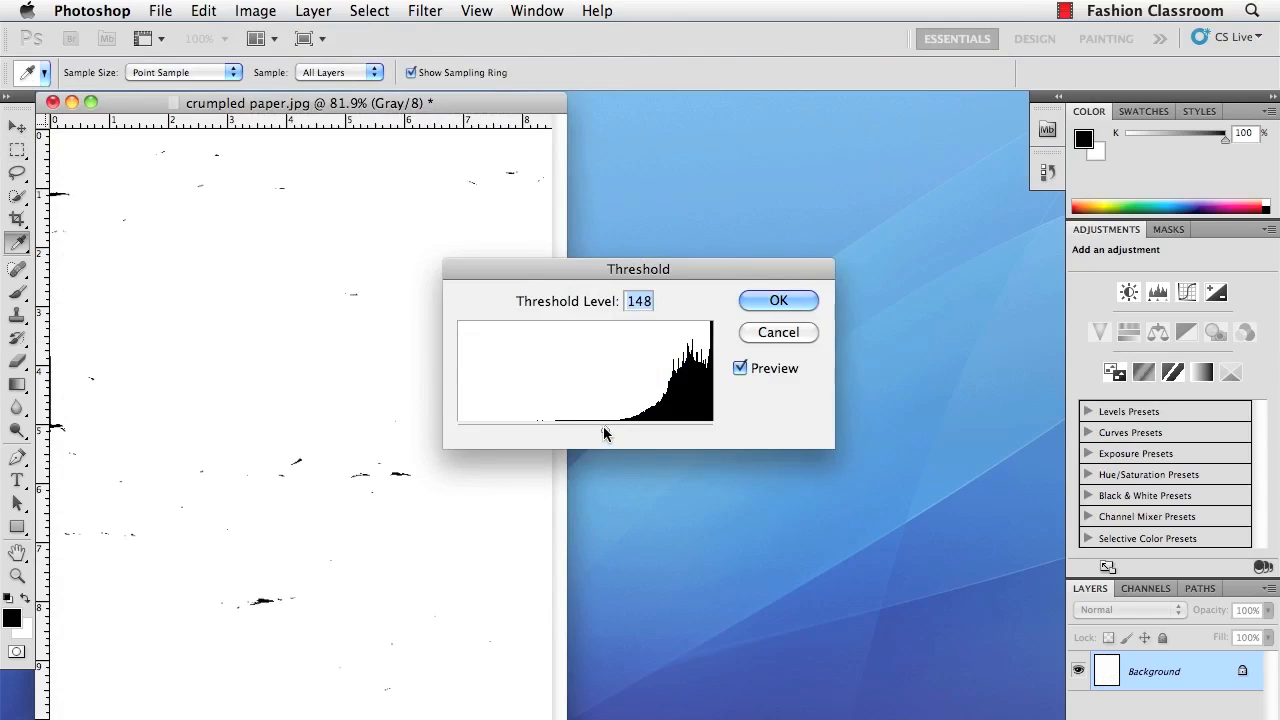
{"action": "left_click_drag", "start_coordinate": [605, 433], "coordinate": [632, 433]}
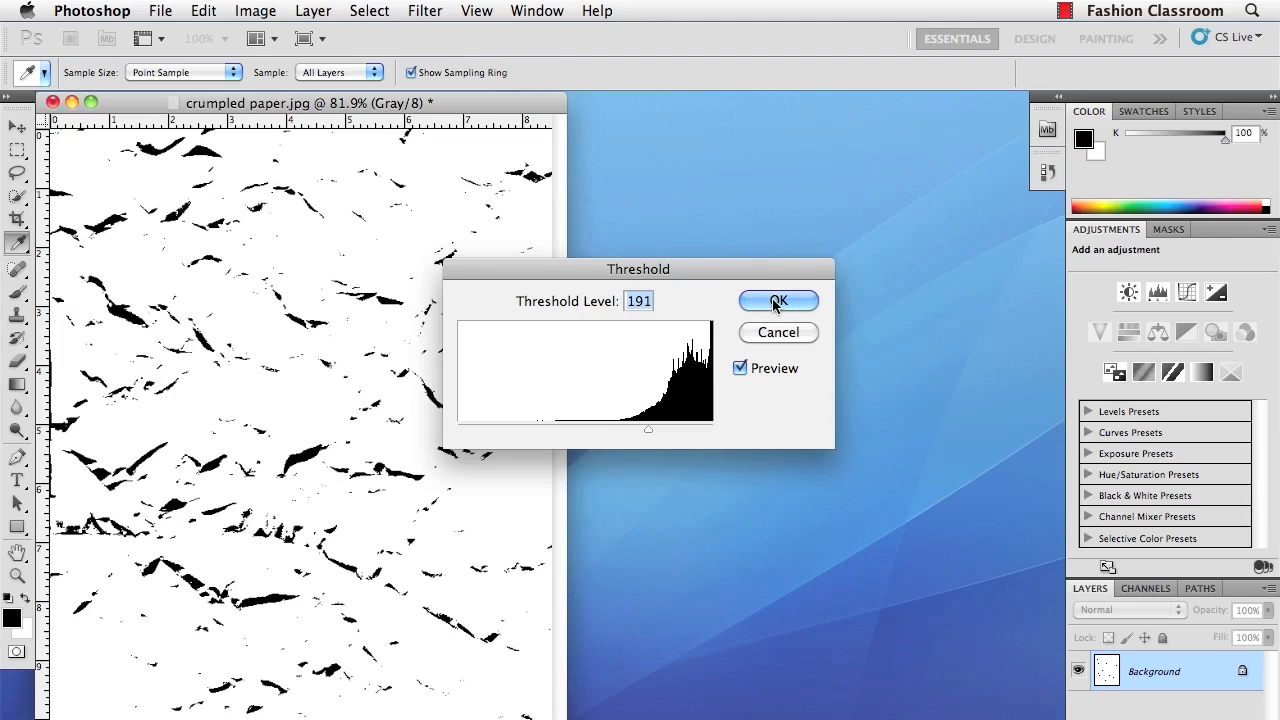
Confirm the threshold, then convert to Bitmap mode using 50% Threshold at 72 pixels/inch.
{"action": "left_click", "coordinate": [778, 301]}
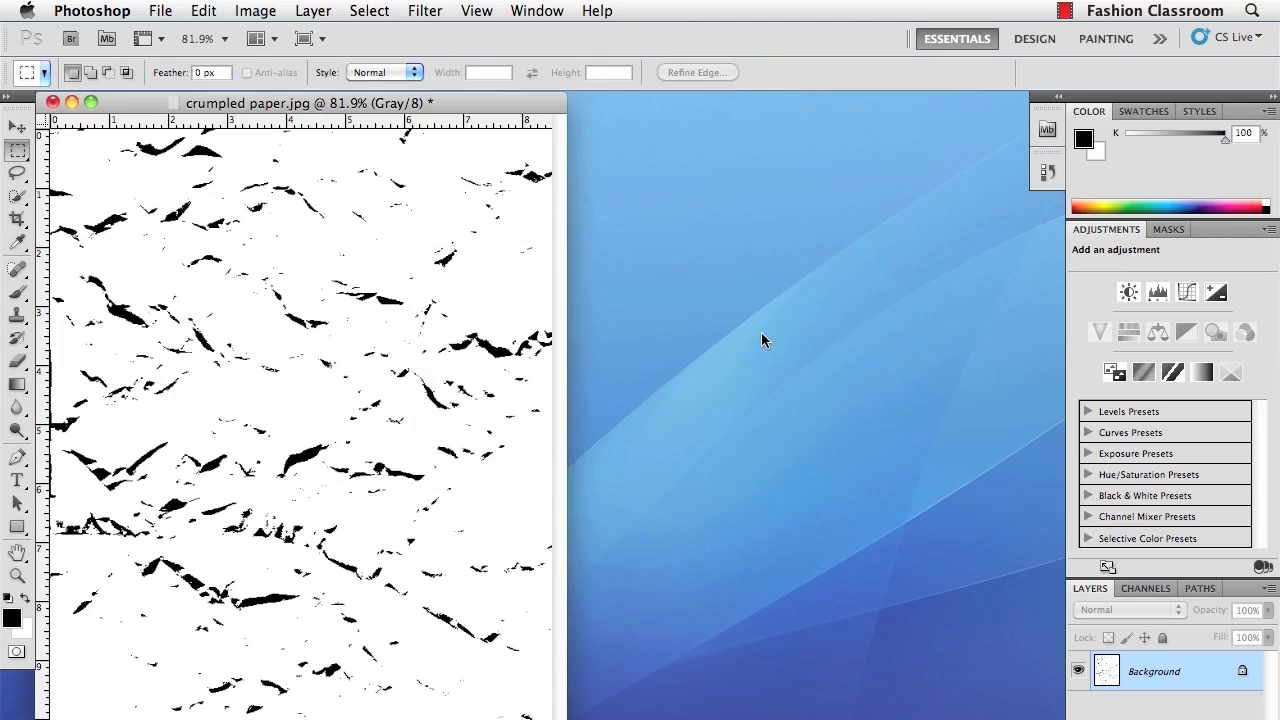
{"action": "left_click", "coordinate": [255, 11]}
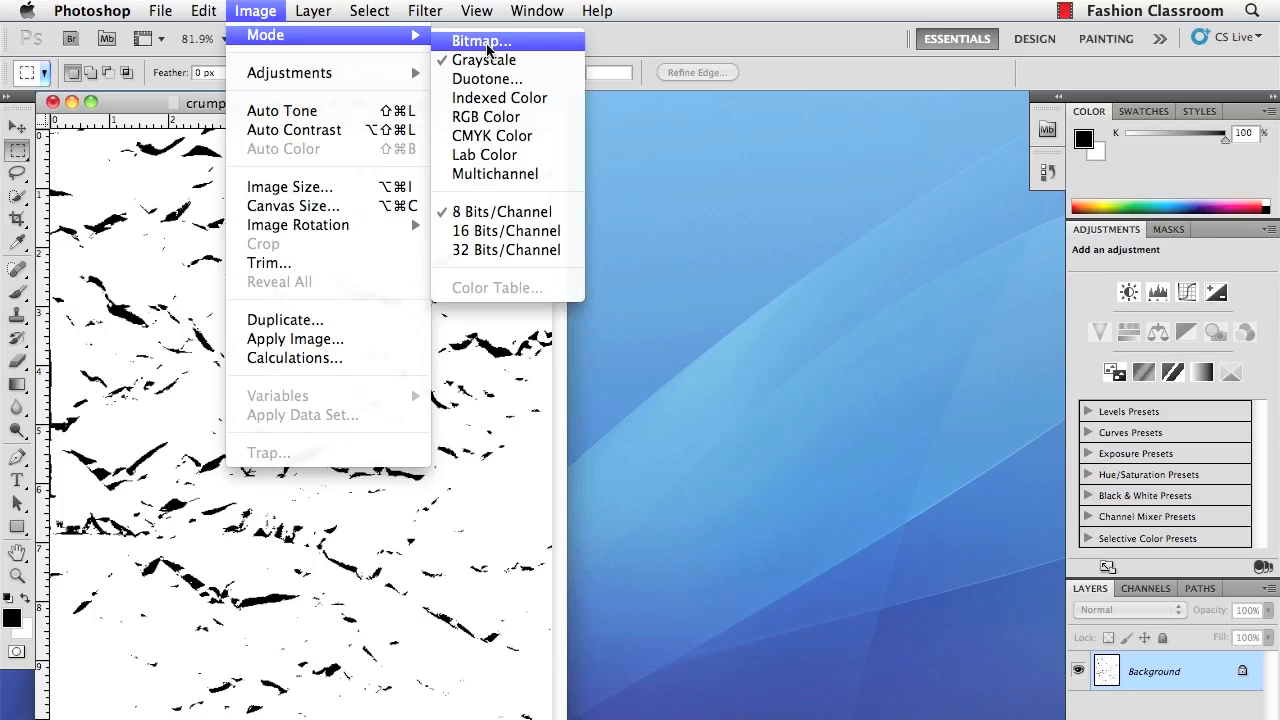
{"action": "left_click", "coordinate": [481, 41]}
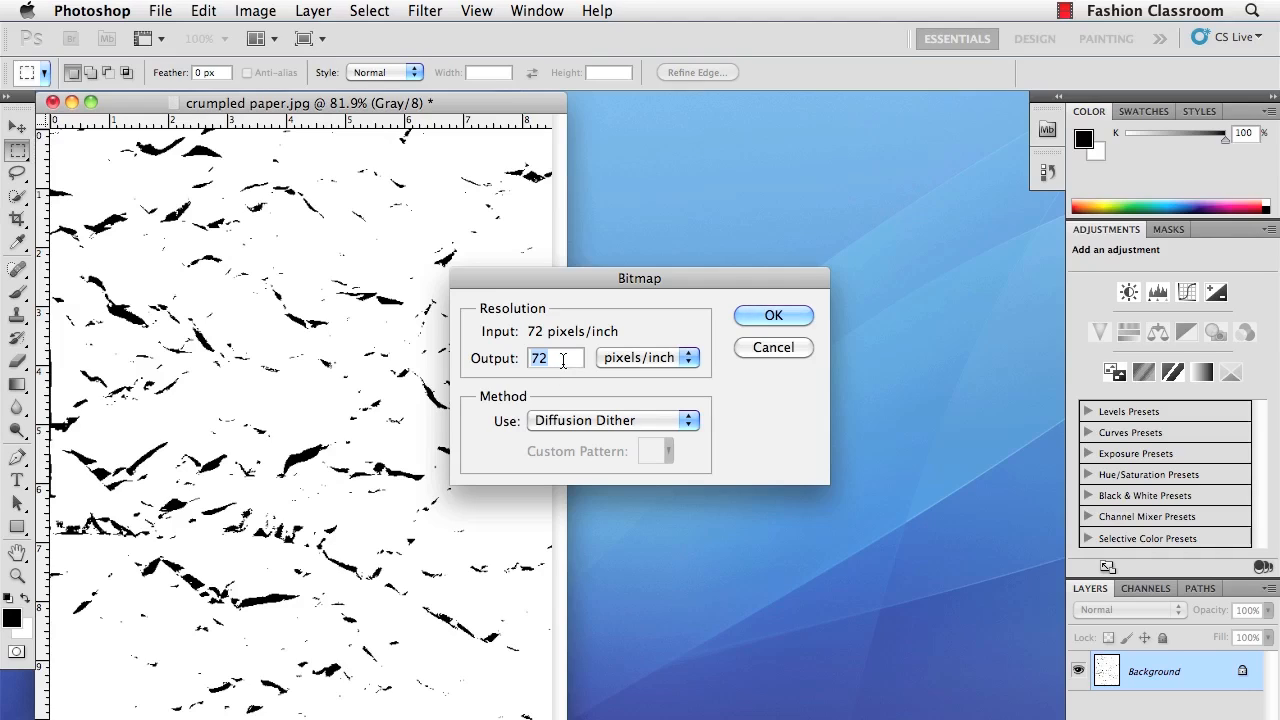
{"action": "mouse_move", "coordinate": [565, 377]}
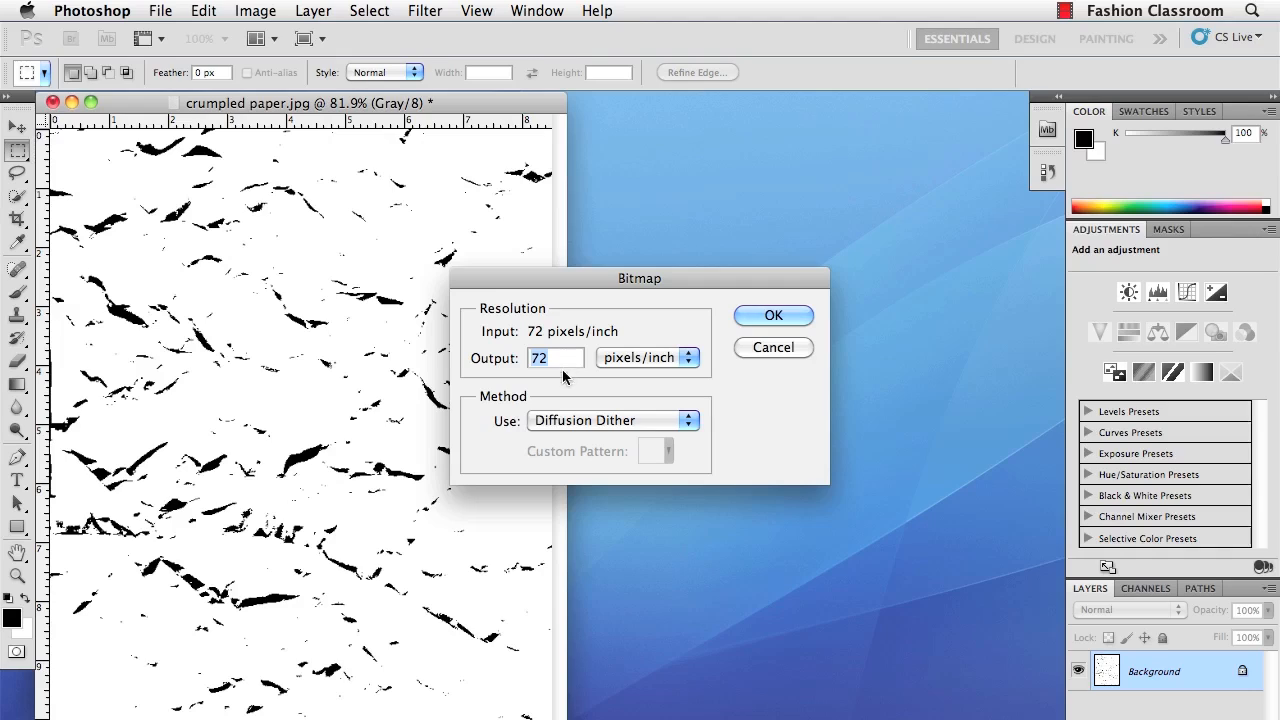
{"action": "left_click", "coordinate": [610, 419]}
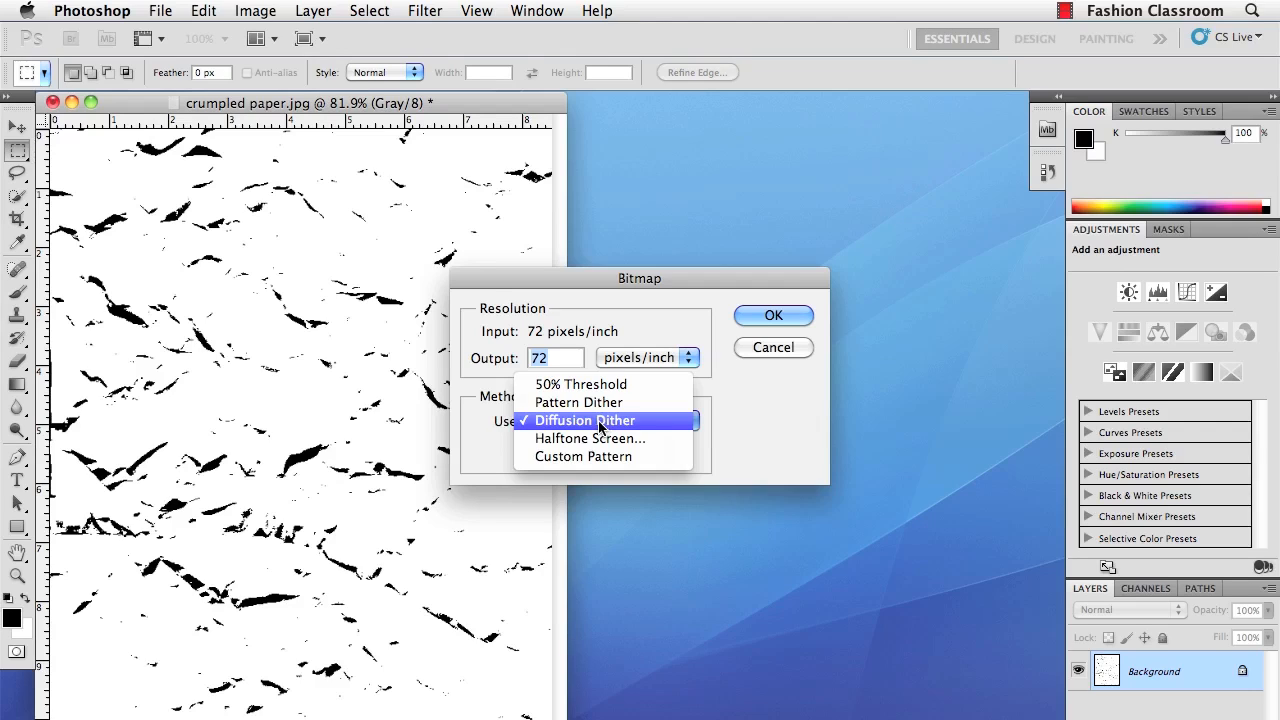
{"action": "left_click", "coordinate": [581, 384]}
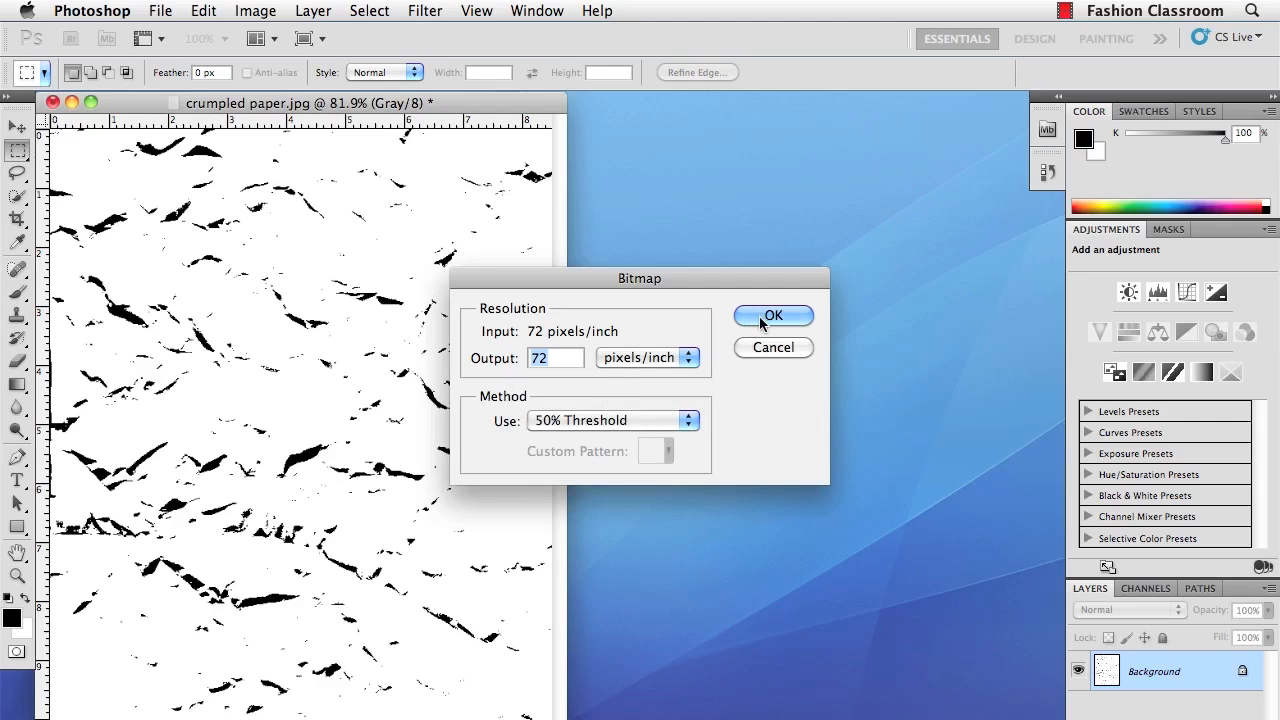
{"action": "left_click", "coordinate": [772, 315]}
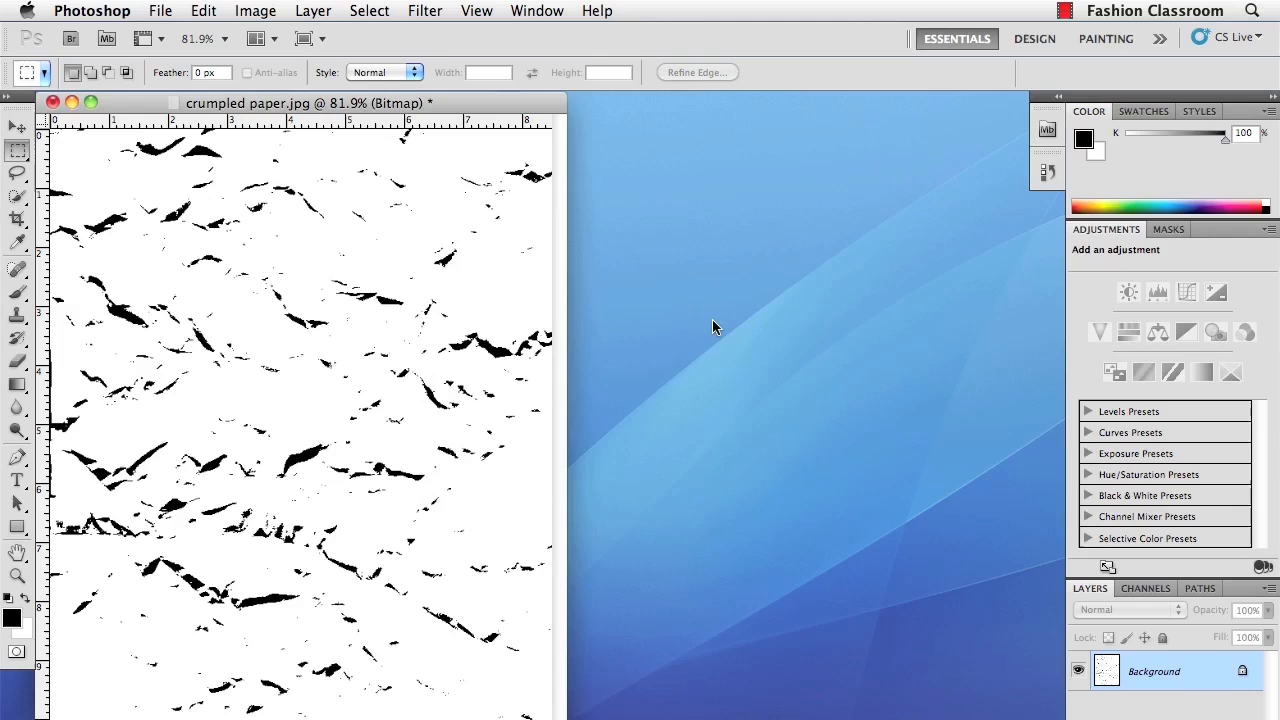
Save the image as crumpled paper.tif in Bitmap Distress with LZW compression.
{"action": "left_click", "coordinate": [160, 11]}
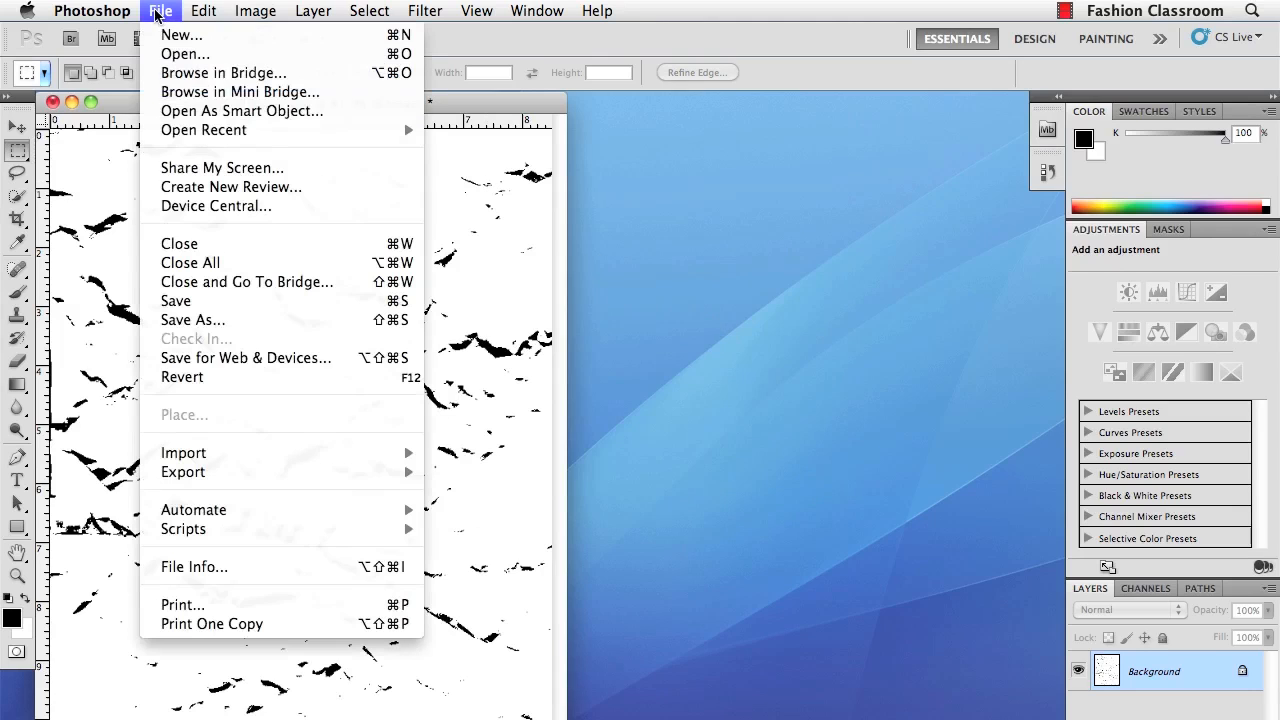
{"action": "mouse_move", "coordinate": [192, 320]}
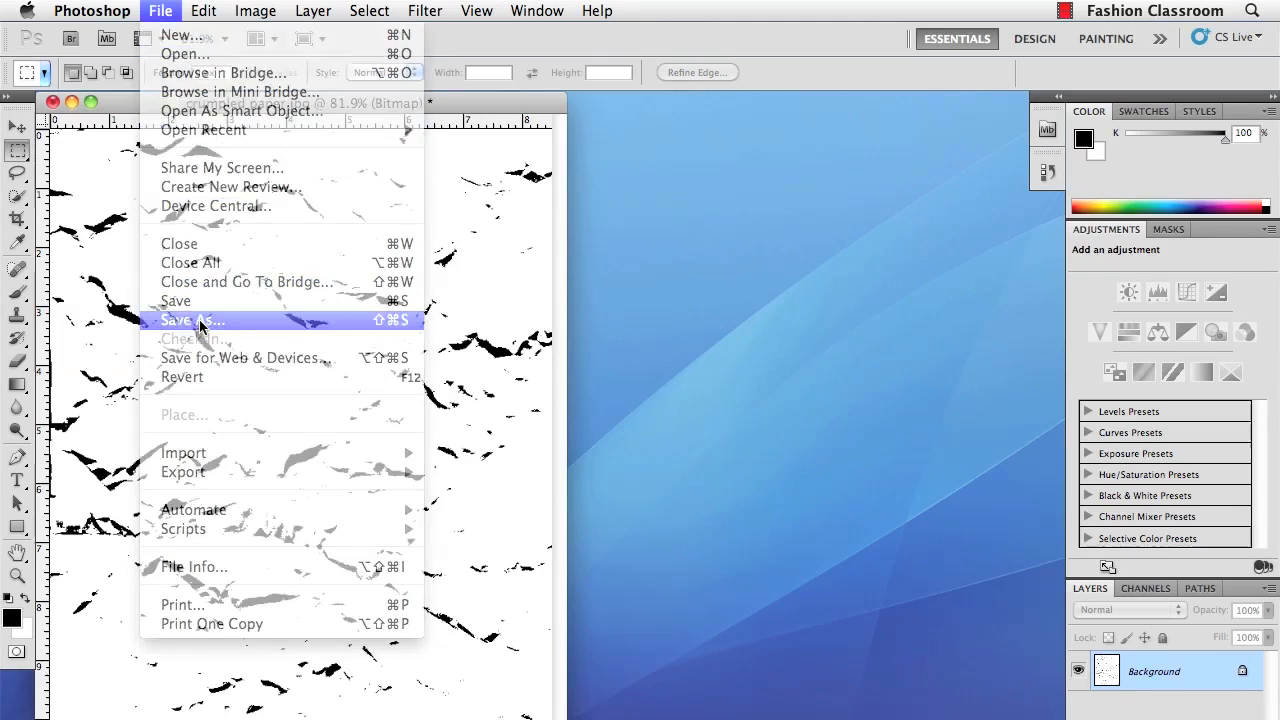
{"action": "left_click", "coordinate": [192, 320]}
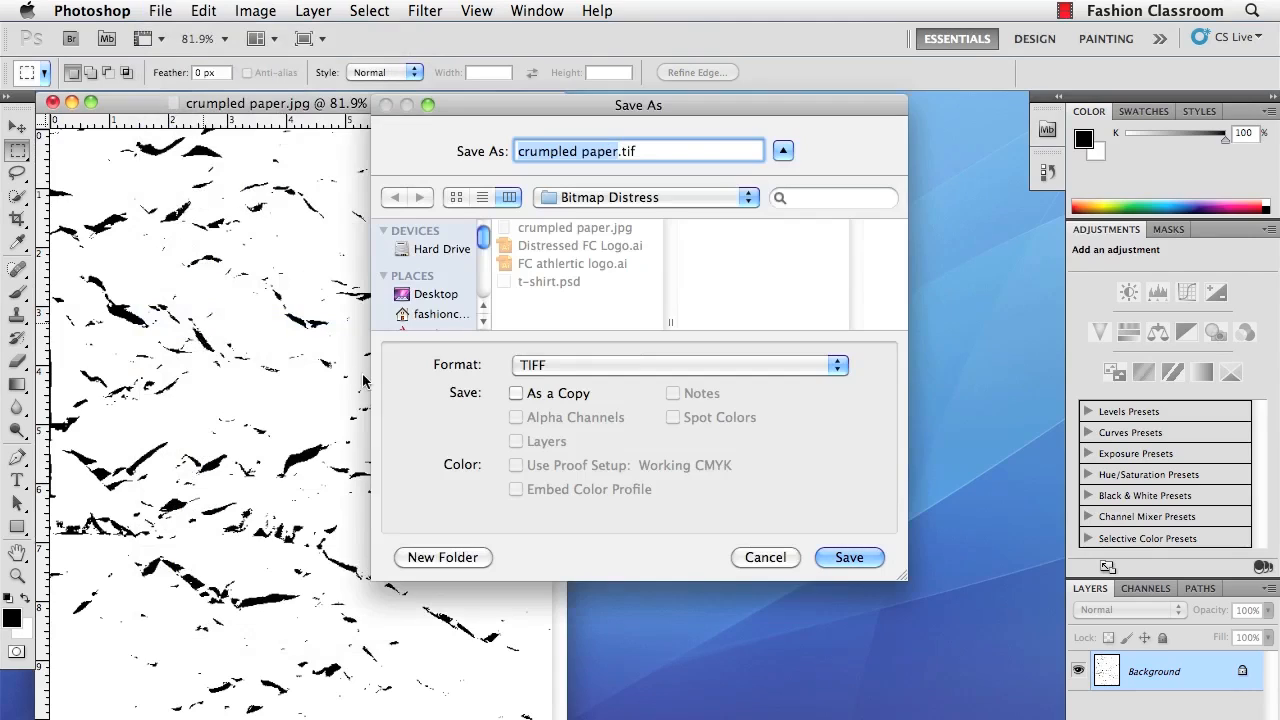
{"action": "mouse_move", "coordinate": [630, 393]}
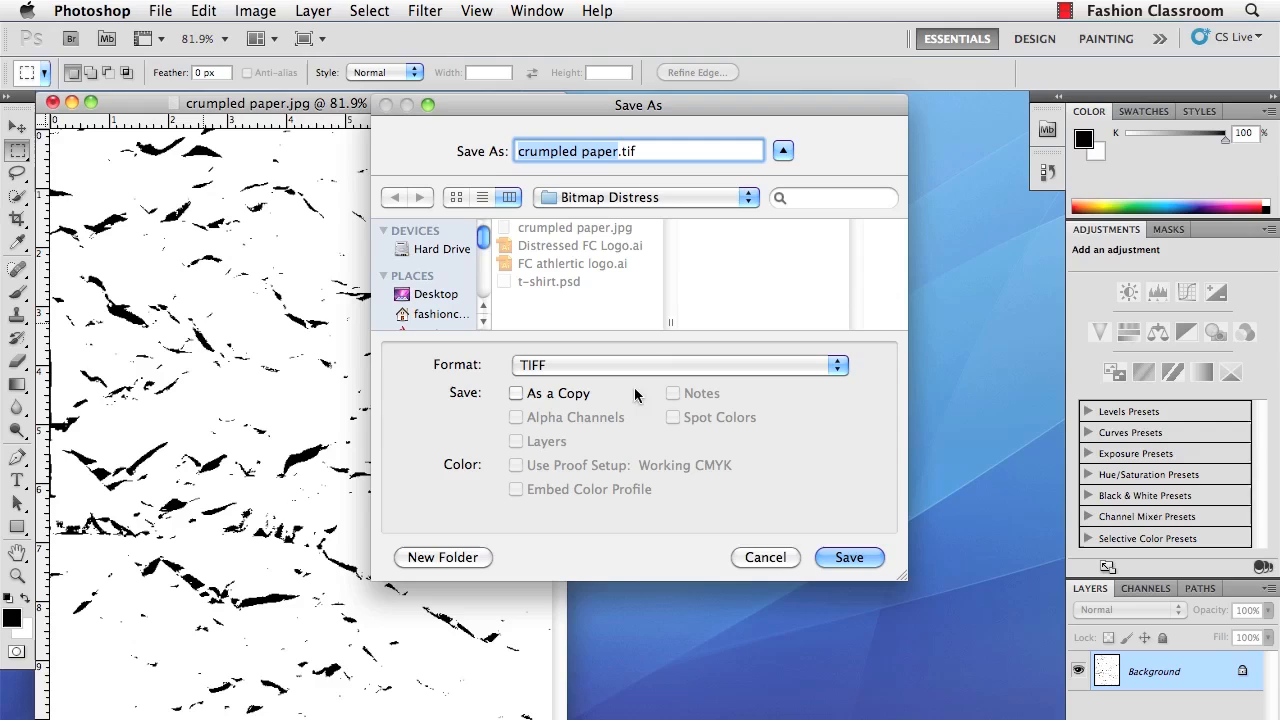
{"action": "left_click", "coordinate": [848, 557]}
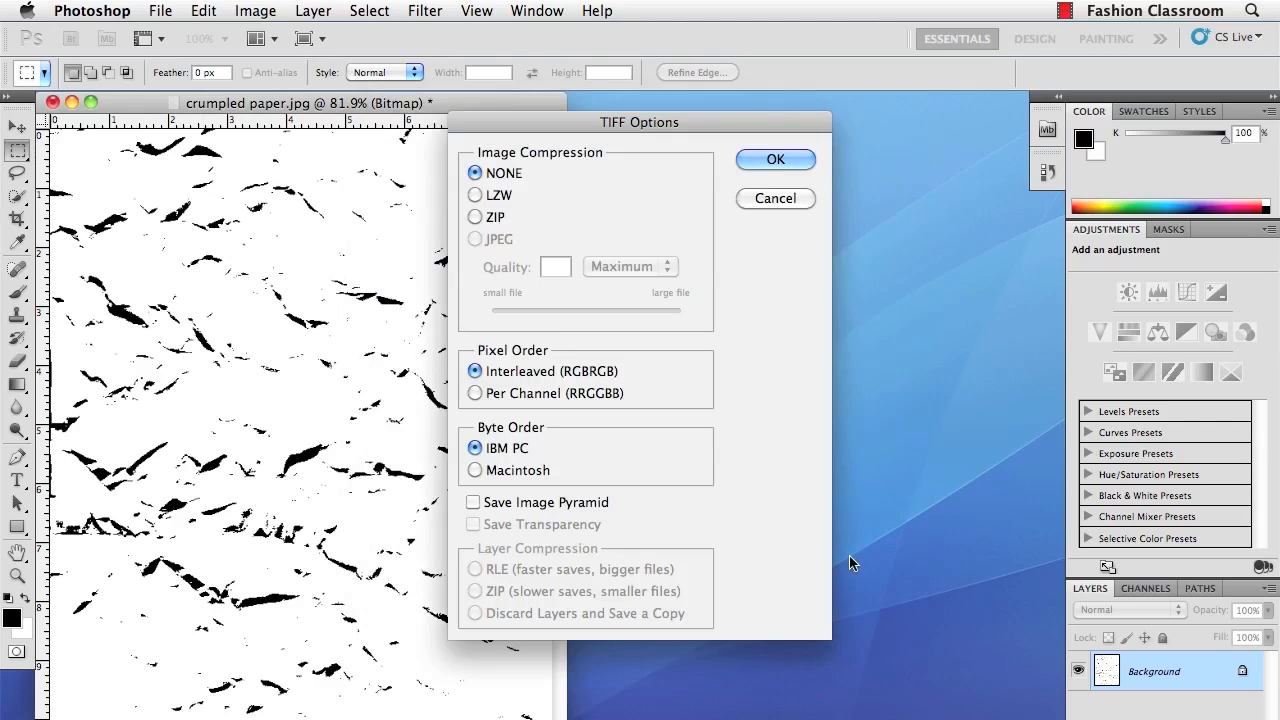
{"action": "mouse_move", "coordinate": [555, 174]}
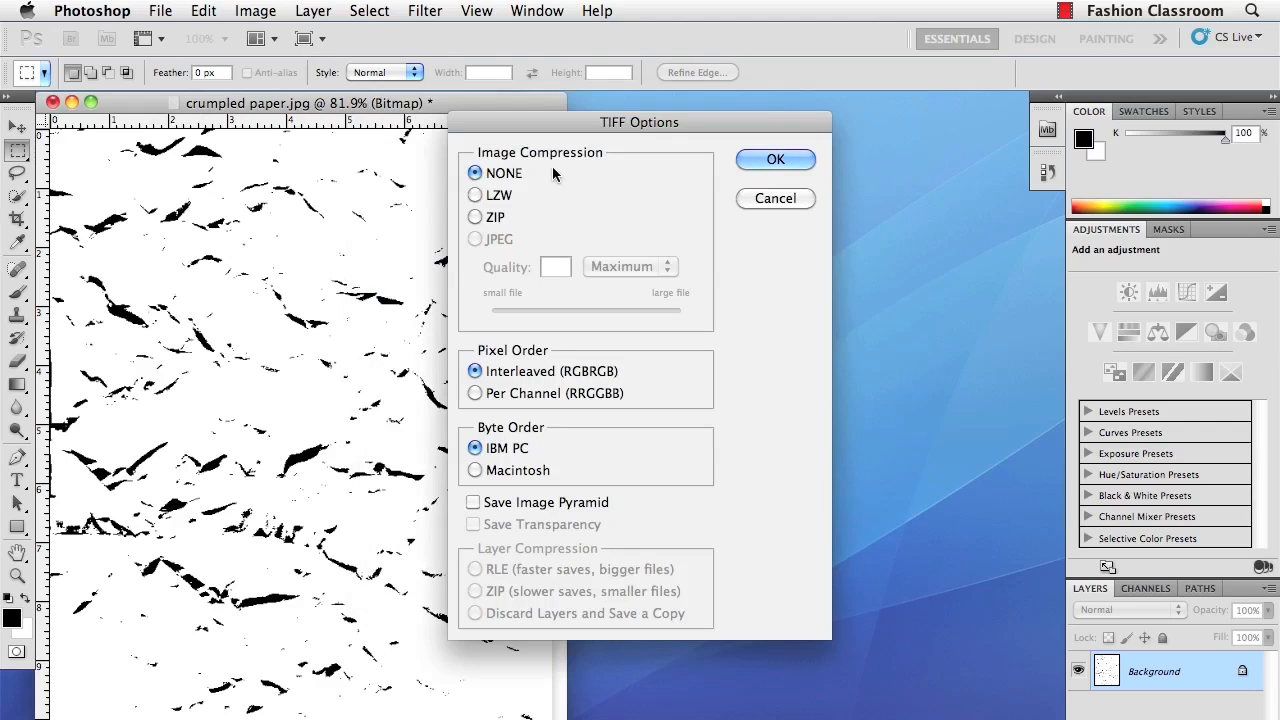
{"action": "mouse_move", "coordinate": [477, 200]}
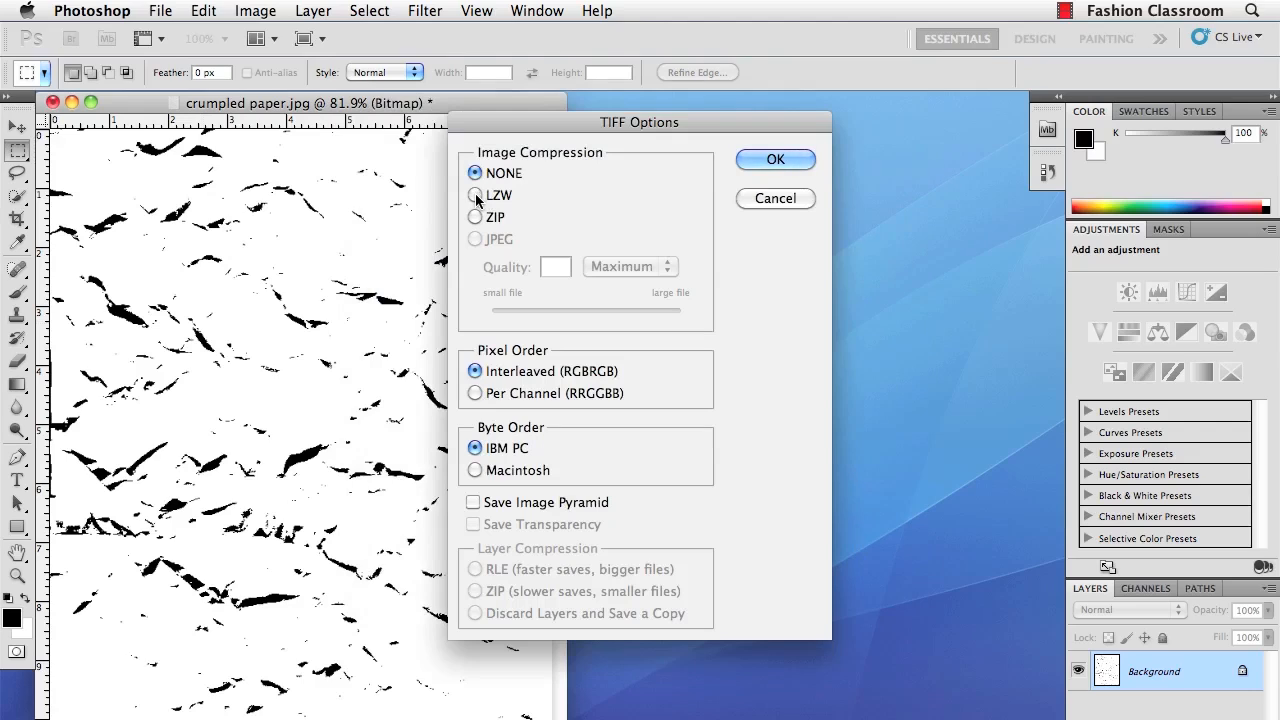
{"action": "left_click", "coordinate": [475, 195]}
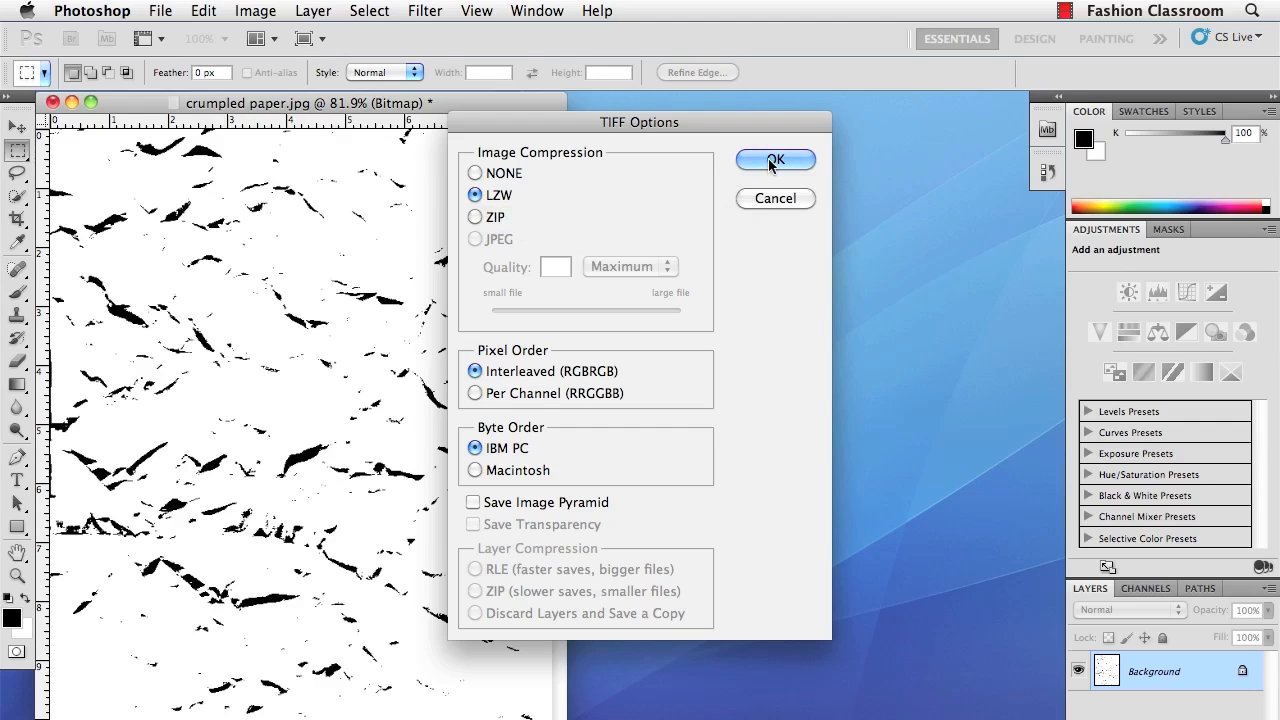
{"action": "left_click", "coordinate": [775, 160]}
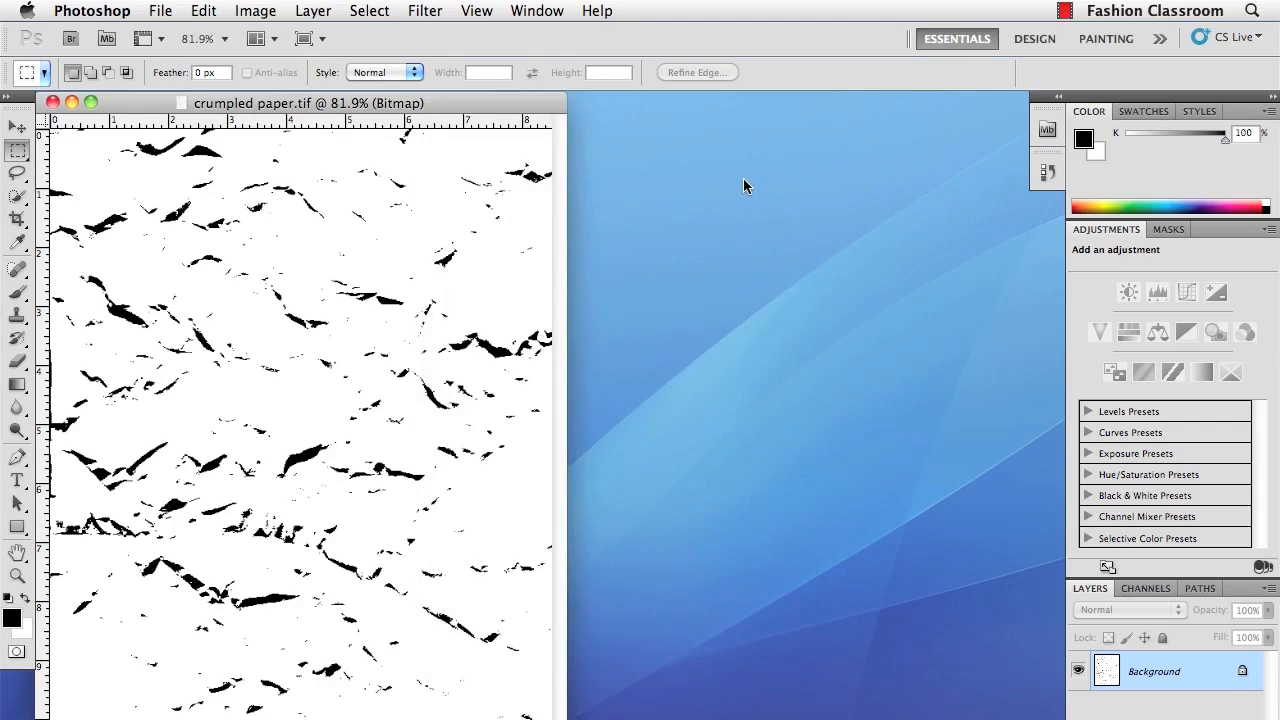
Switch to Illustrator and place crumpled paper.tif into the Distressed FC Logo document.
{"action": "left_click", "coordinate": [92, 11]}
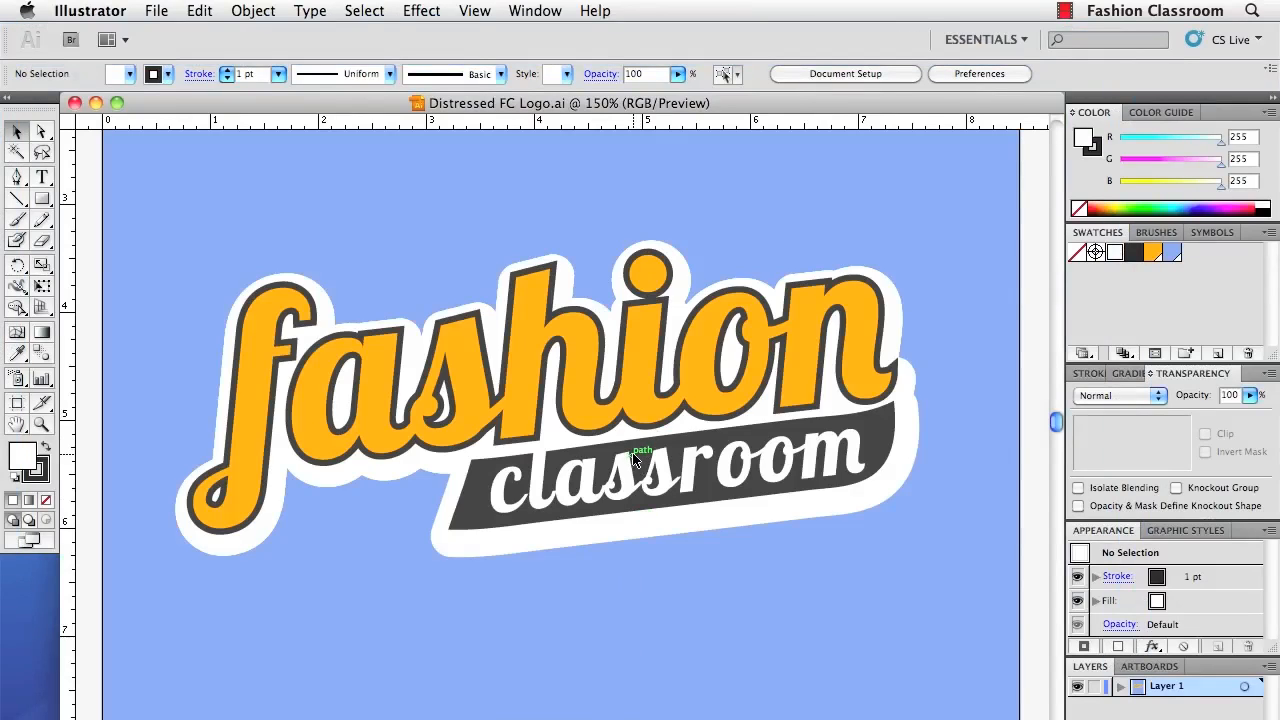
{"action": "mouse_move", "coordinate": [222, 52]}
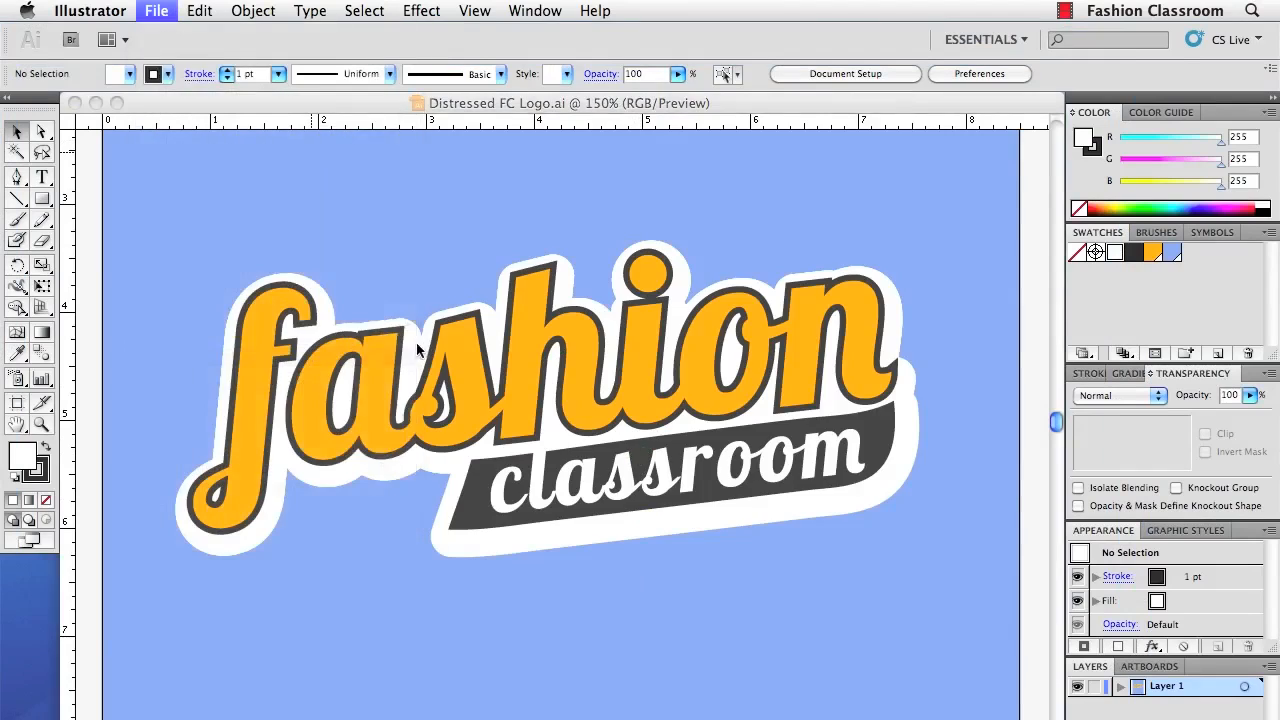
{"action": "left_click", "coordinate": [156, 11]}
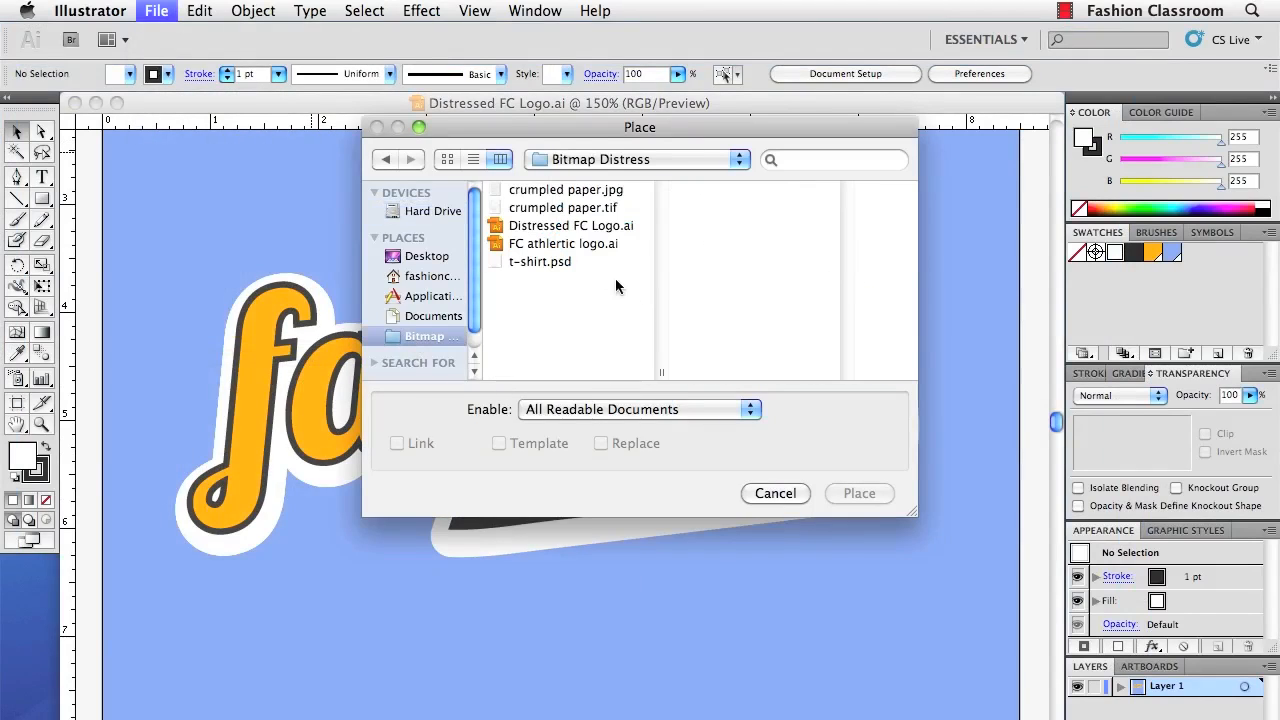
{"action": "left_click", "coordinate": [563, 207]}
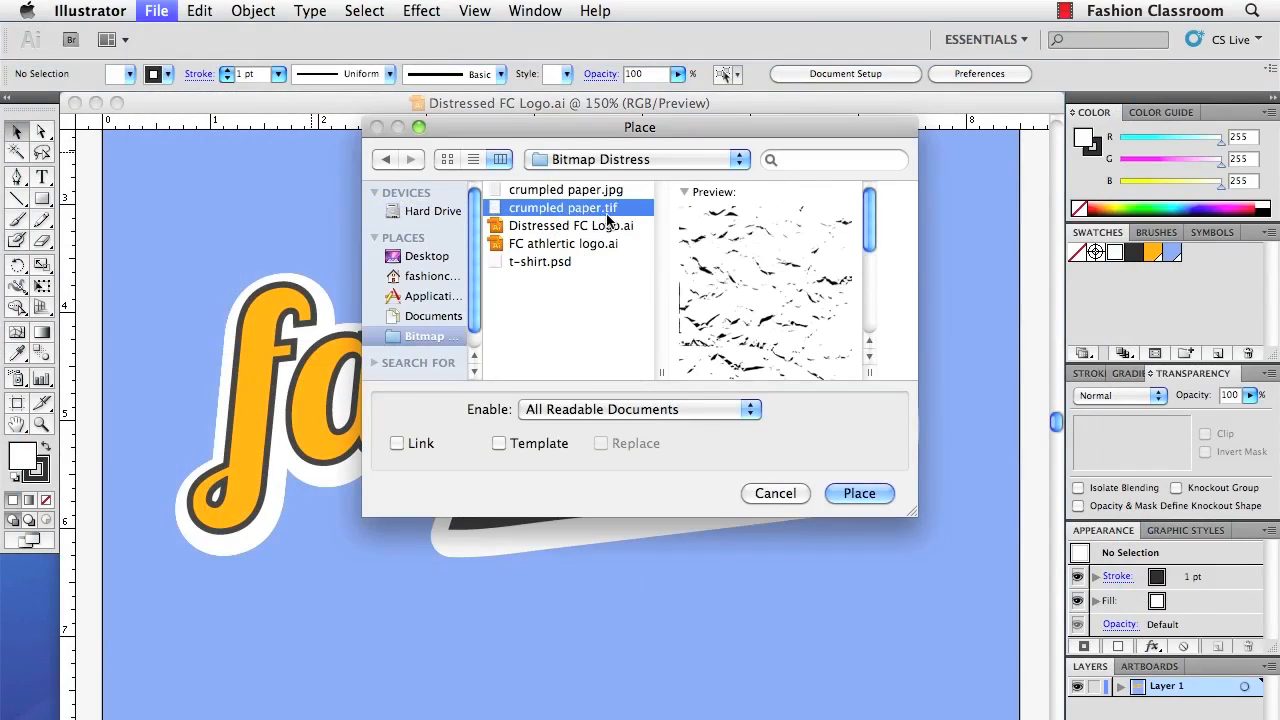
{"action": "left_click", "coordinate": [858, 493]}
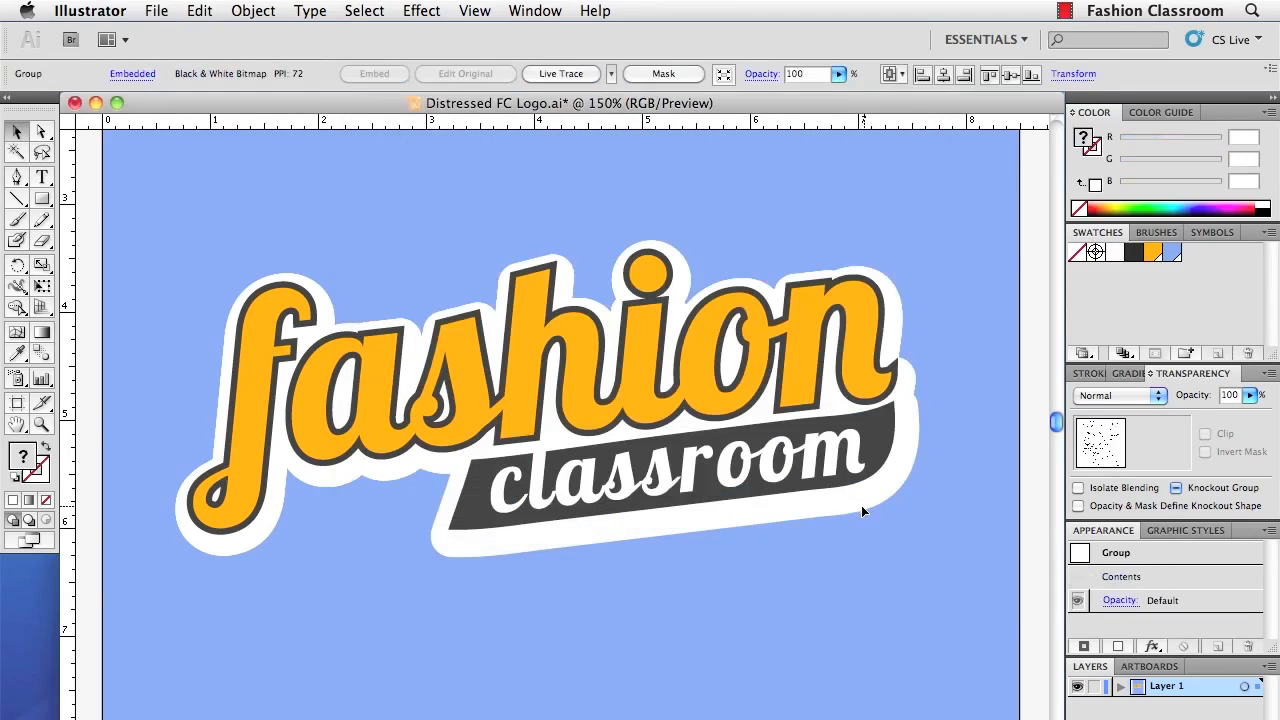